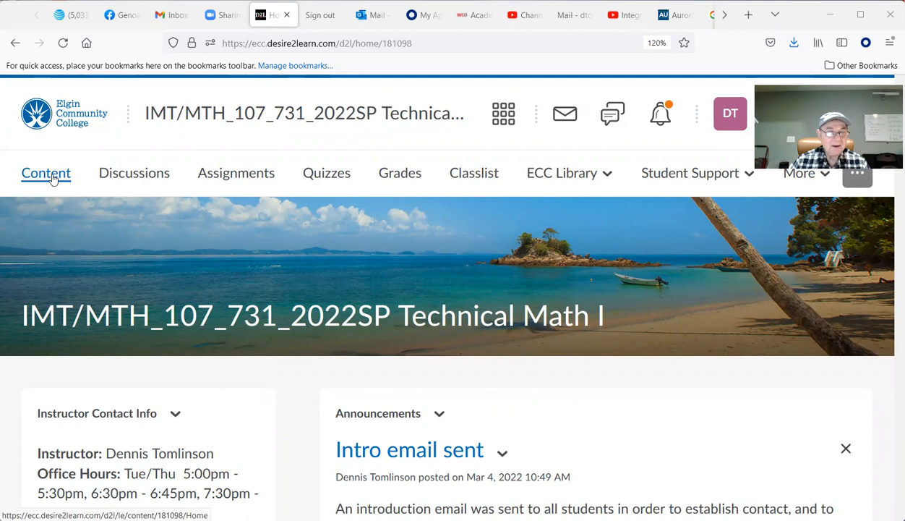
Step: Go to the course Content and select Week Four from the Table of Contents
{"action": "left_click", "coordinate": [45, 173]}
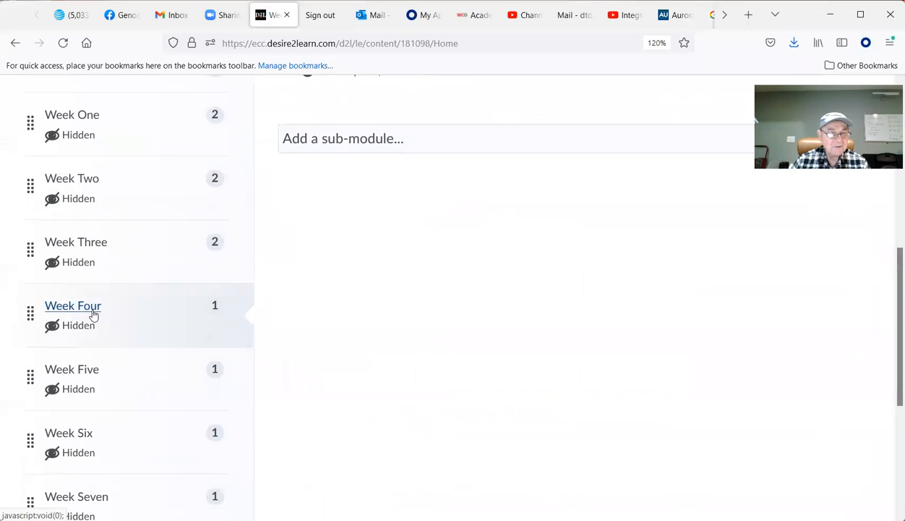
{"action": "left_click", "coordinate": [72, 305]}
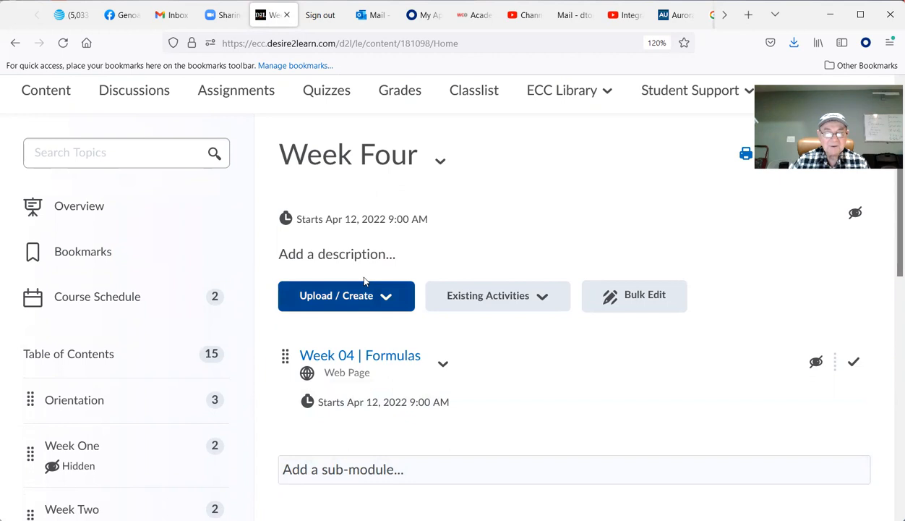
Step: Open the Week 04 | Formulas page and scroll to its Overview and Objectives
{"action": "left_click", "coordinate": [359, 355]}
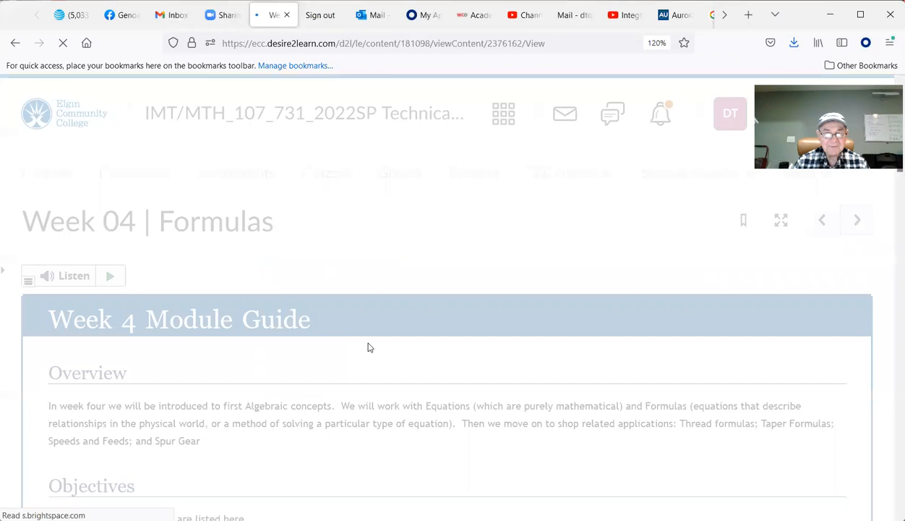
{"action": "scroll", "scroll_direction": "down", "scroll_amount": 3}
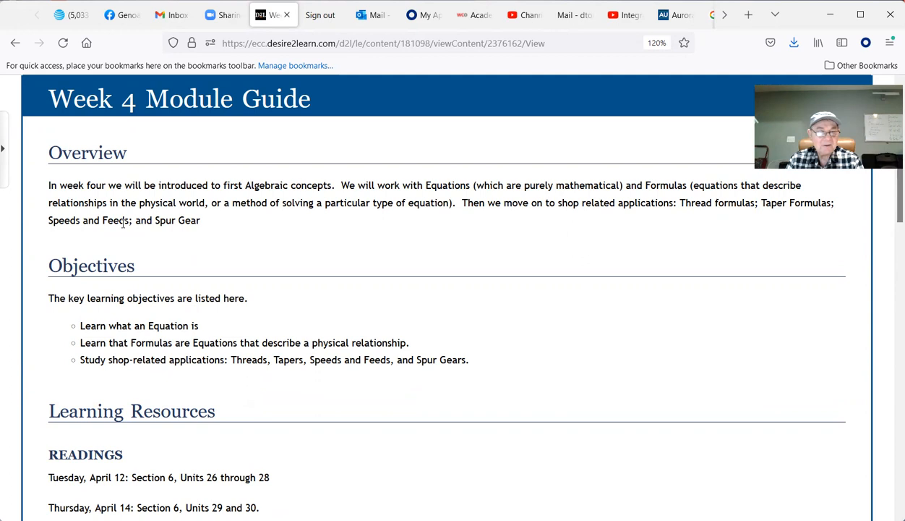
{"action": "mouse_move", "coordinate": [146, 358]}
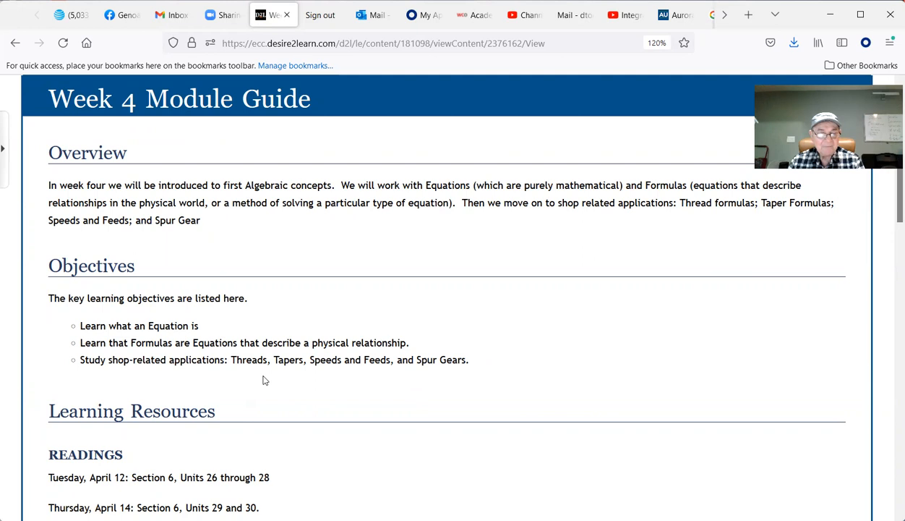
{"action": "mouse_move", "coordinate": [466, 381]}
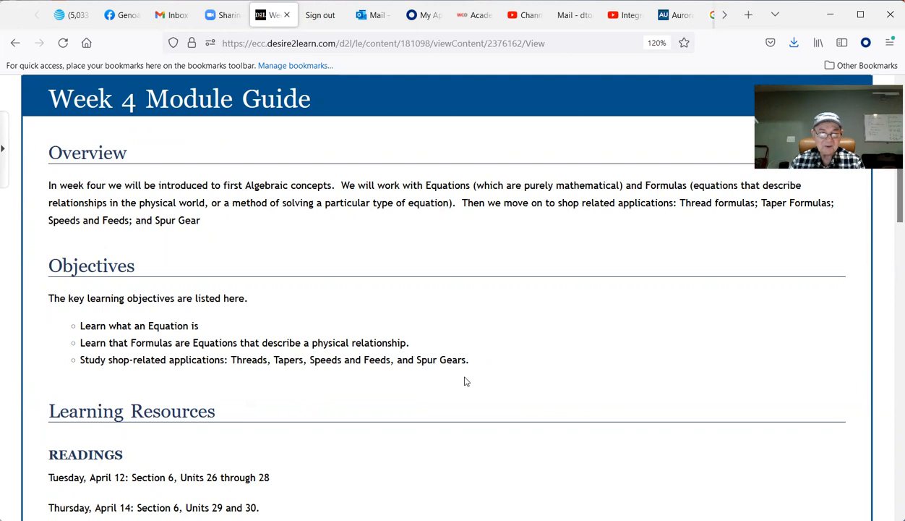
{"action": "scroll", "scroll_direction": "down", "scroll_amount": 3}
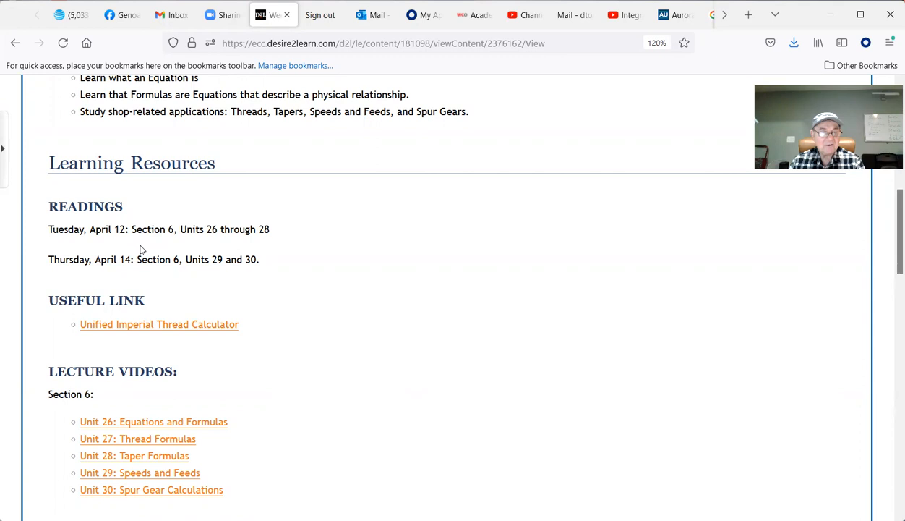
{"action": "mouse_move", "coordinate": [150, 245]}
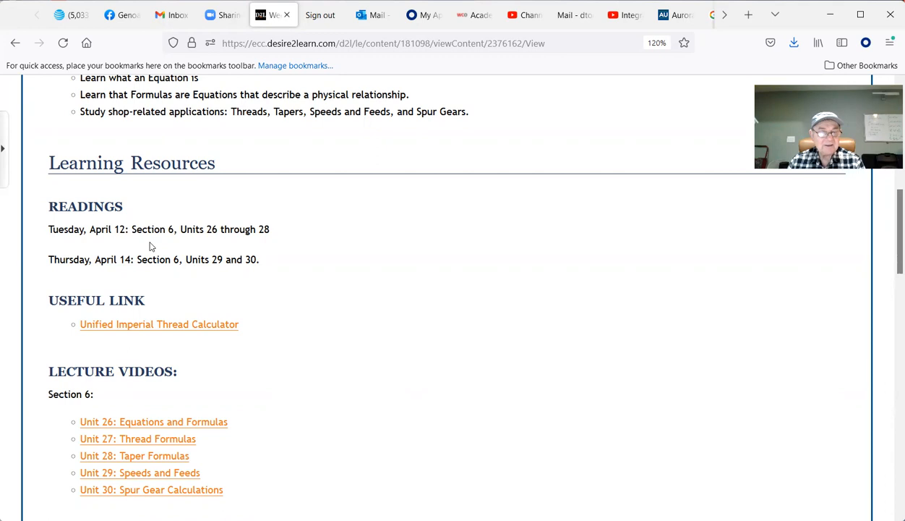
{"action": "mouse_move", "coordinate": [265, 247]}
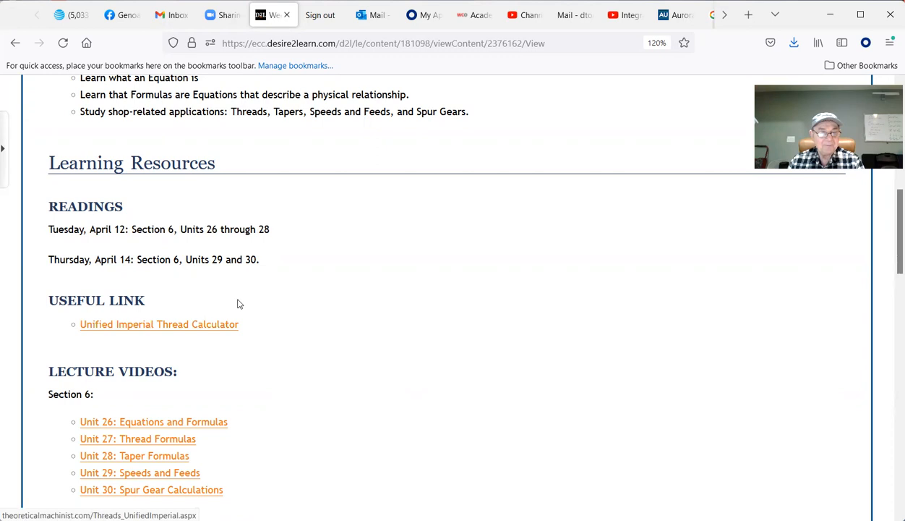
{"action": "scroll", "scroll_direction": "down", "scroll_amount": 3}
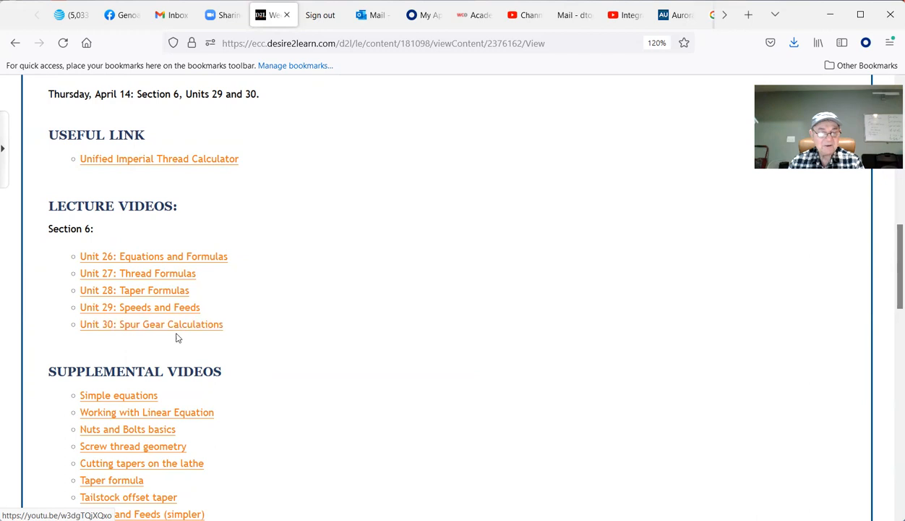
{"action": "mouse_move", "coordinate": [159, 158]}
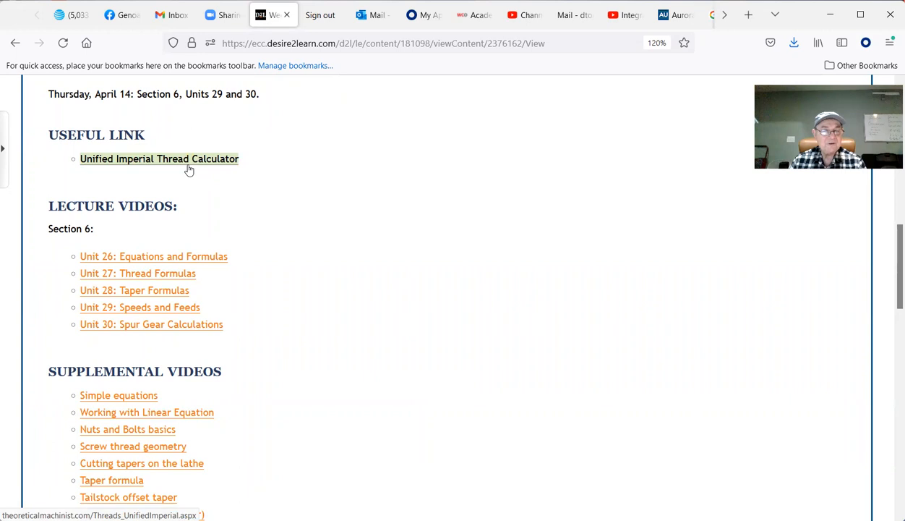
Step: Compute Unified Imperial thread data for 1/2-13 UNC class 2A
{"action": "left_click", "coordinate": [159, 158]}
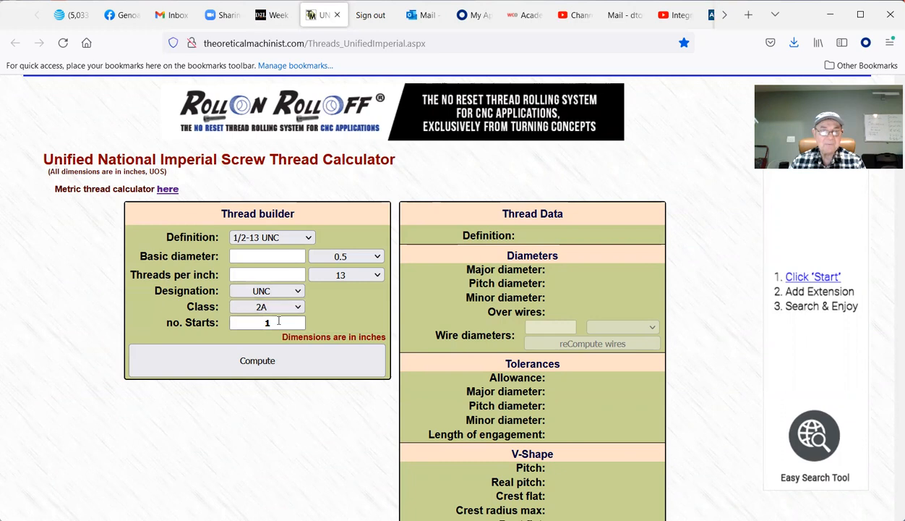
{"action": "left_click", "coordinate": [257, 360]}
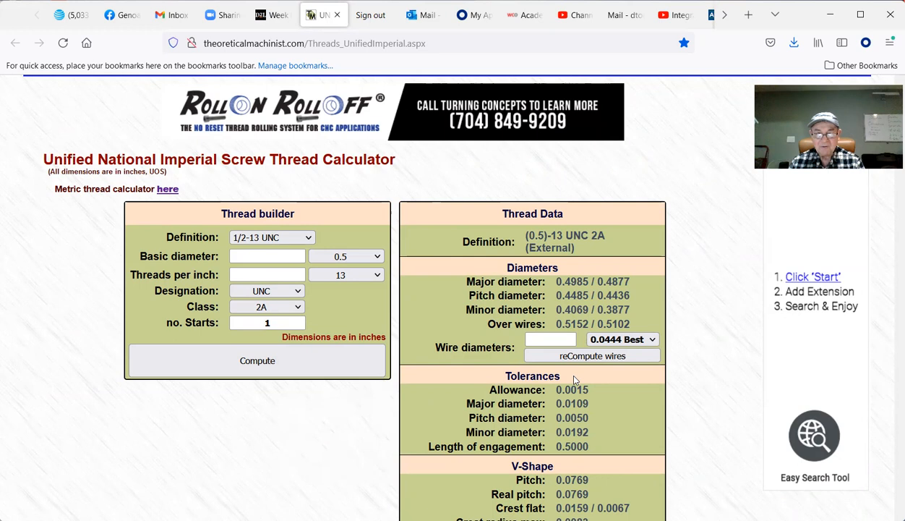
{"action": "scroll", "scroll_direction": "down", "scroll_amount": 3}
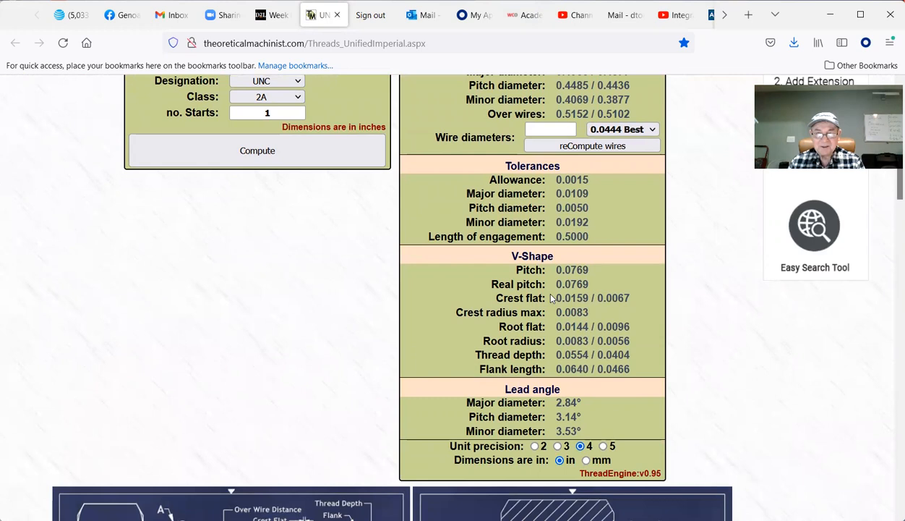
{"action": "scroll", "scroll_direction": "down", "scroll_amount": 3}
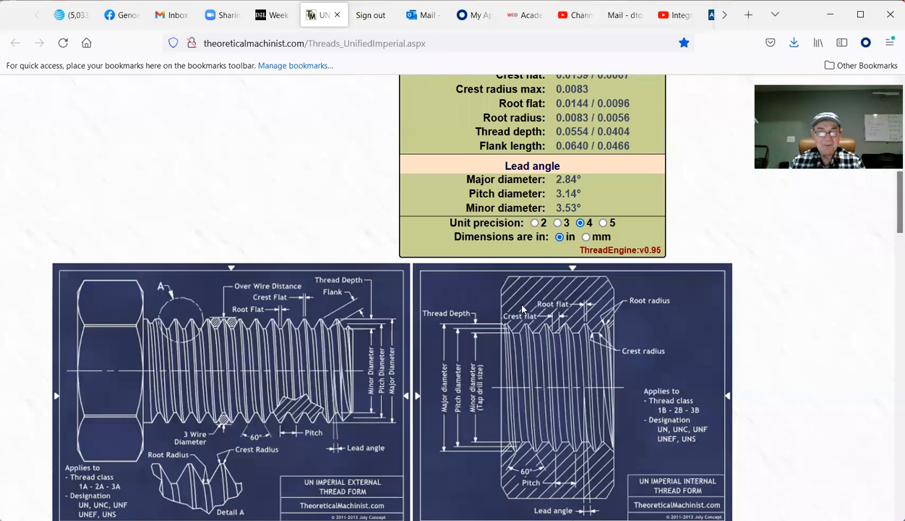
{"action": "scroll", "scroll_direction": "down", "scroll_amount": 3}
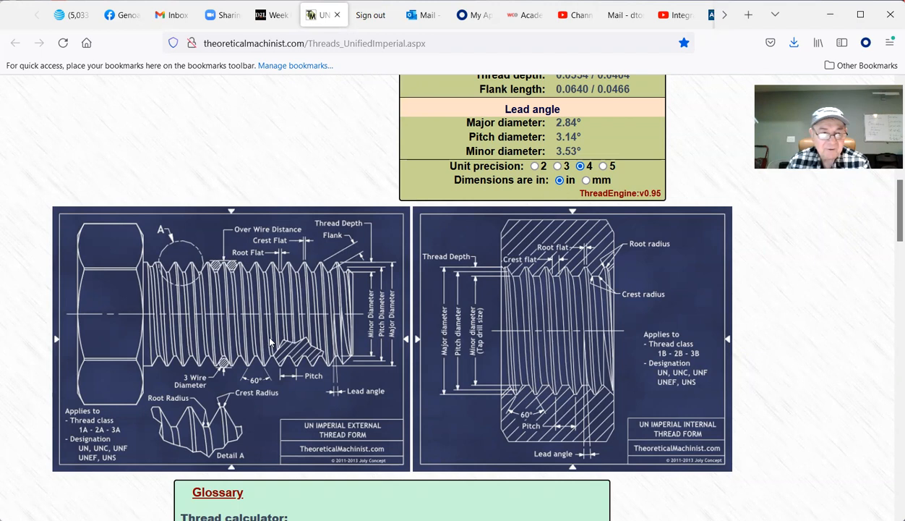
{"action": "mouse_move", "coordinate": [292, 312]}
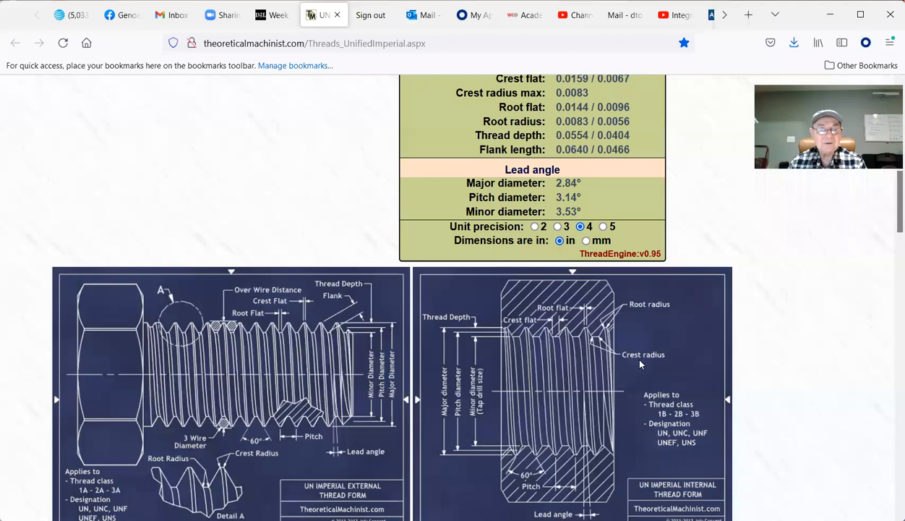
Step: Return to the Week 4 guide and scroll to the Supplemental Videos list
{"action": "left_click", "coordinate": [274, 15]}
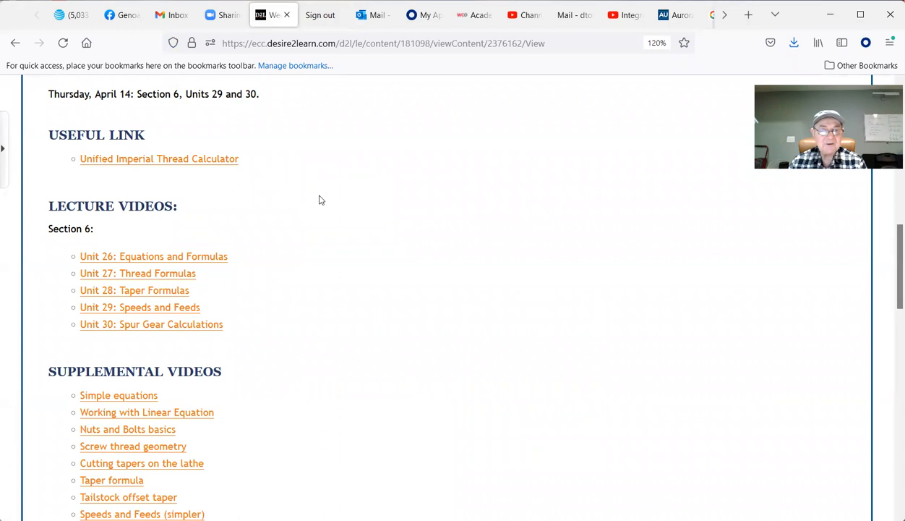
{"action": "mouse_move", "coordinate": [234, 416]}
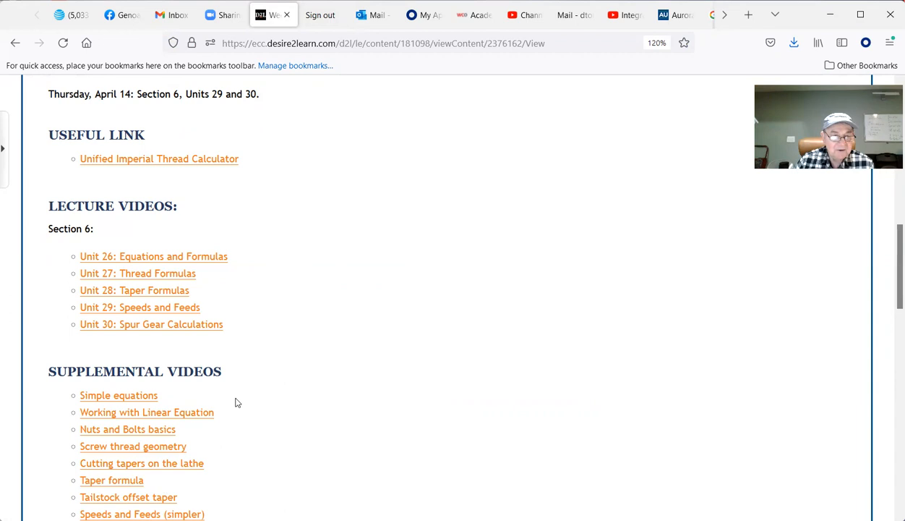
{"action": "scroll", "scroll_direction": "down", "scroll_amount": 3}
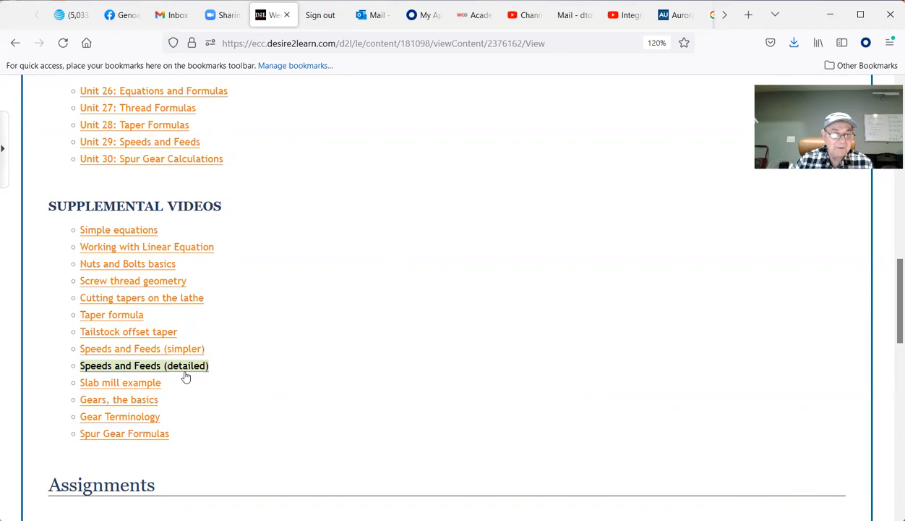
Step: Scroll down to Homework Assignment #4 covering Units 26–30 and its due date
{"action": "scroll", "scroll_direction": "down", "scroll_amount": 3}
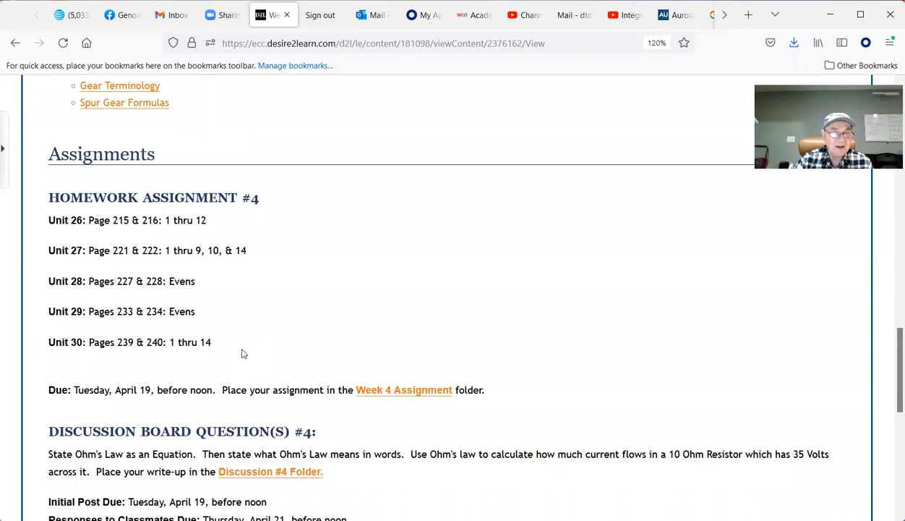
{"action": "mouse_move", "coordinate": [435, 361]}
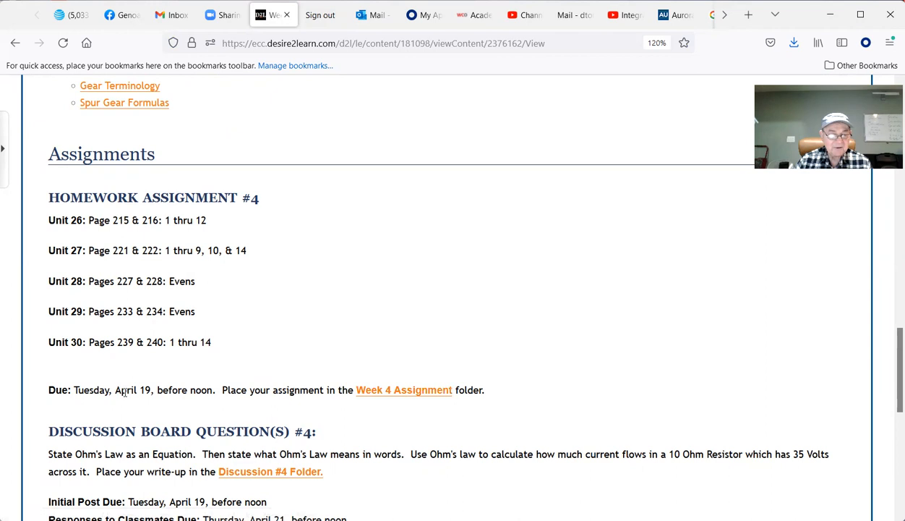
Step: Scroll to Discussion #4 due dates and the April 21 Midterm Exam quiz
{"action": "scroll", "scroll_direction": "down", "scroll_amount": 3}
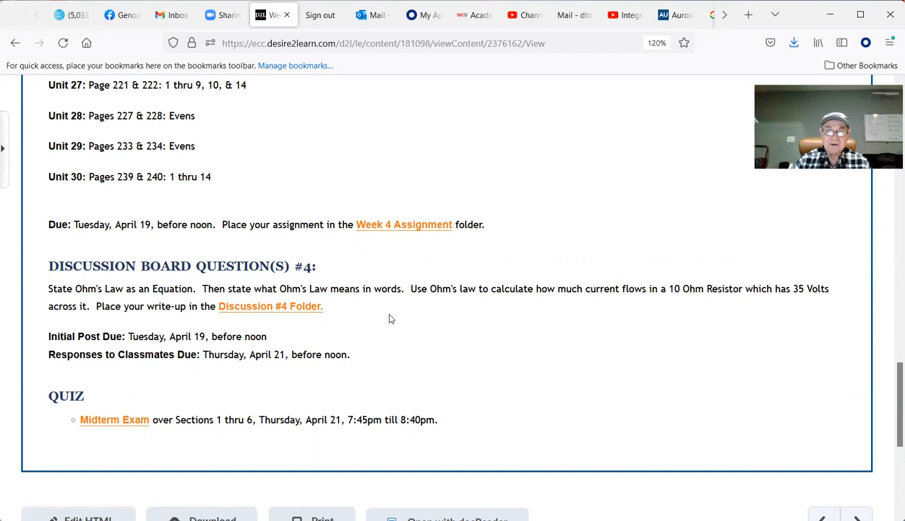
{"action": "mouse_move", "coordinate": [387, 315]}
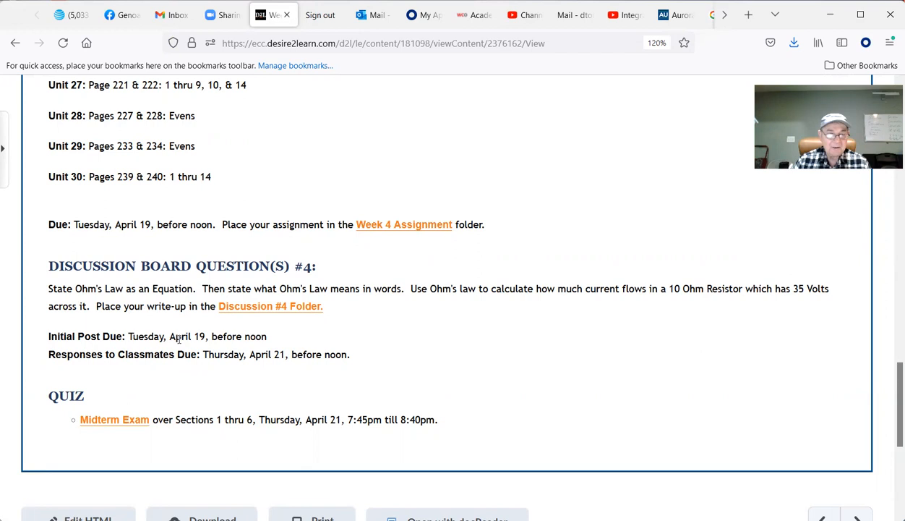
{"action": "mouse_move", "coordinate": [270, 370]}
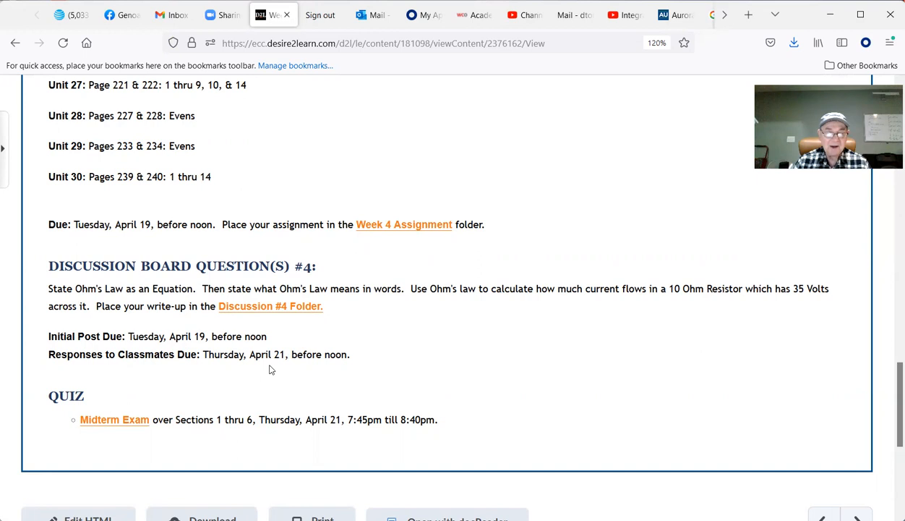
Step: Scroll to Activity Details showing the April 12, 2022 start date and week04.html modification date
{"action": "scroll", "scroll_direction": "down", "scroll_amount": 3}
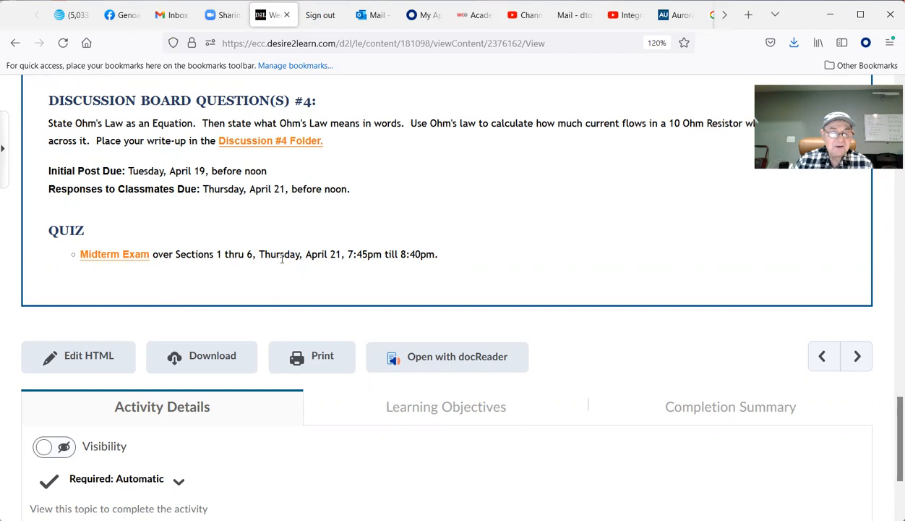
{"action": "mouse_move", "coordinate": [330, 265]}
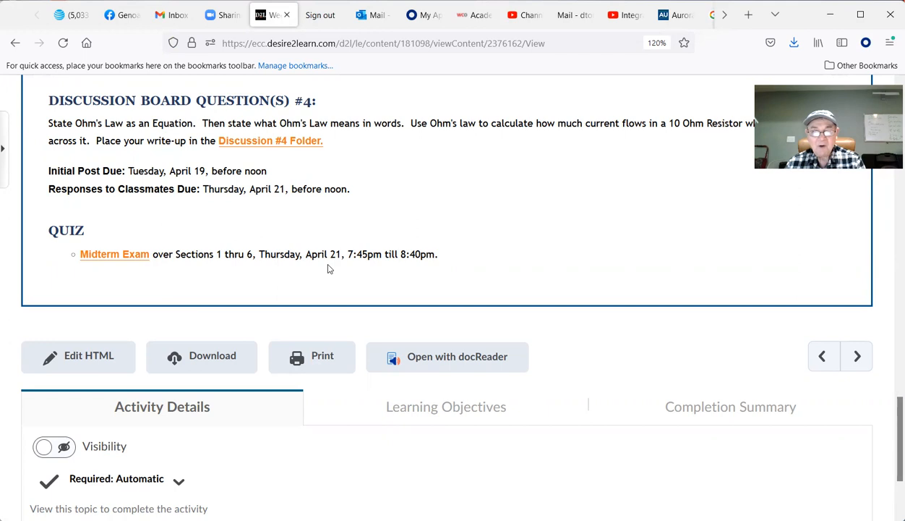
{"action": "mouse_move", "coordinate": [457, 270]}
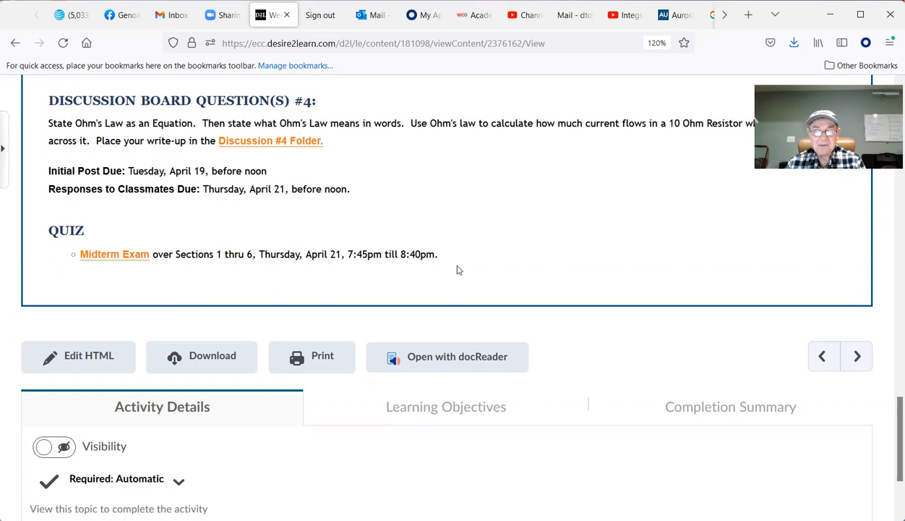
{"action": "mouse_move", "coordinate": [352, 290]}
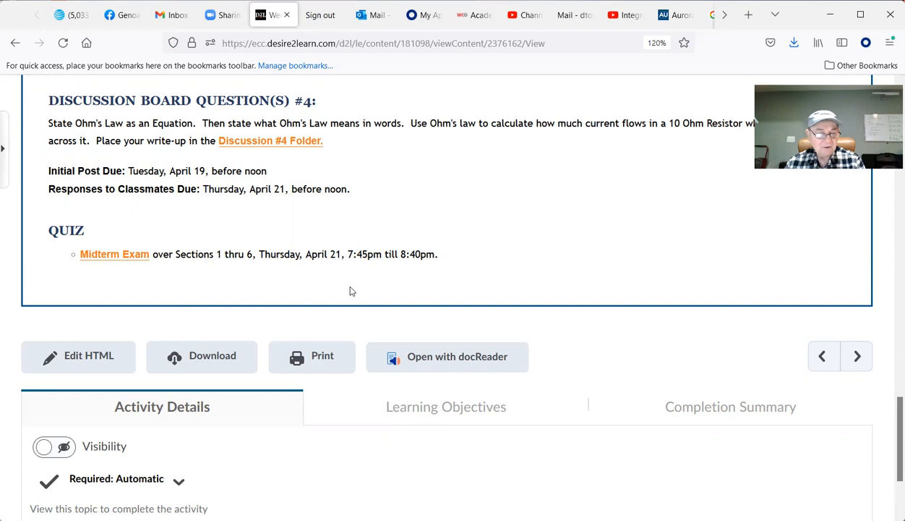
{"action": "mouse_move", "coordinate": [244, 293]}
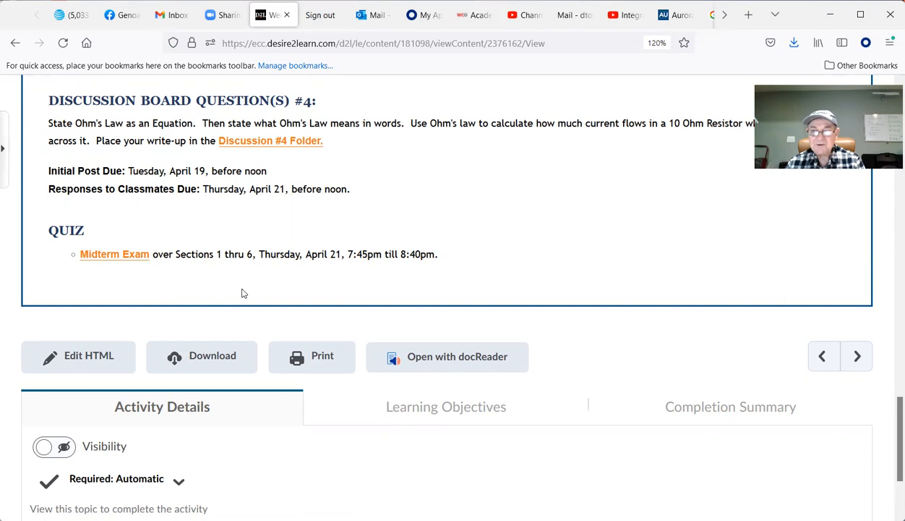
{"action": "mouse_move", "coordinate": [343, 288]}
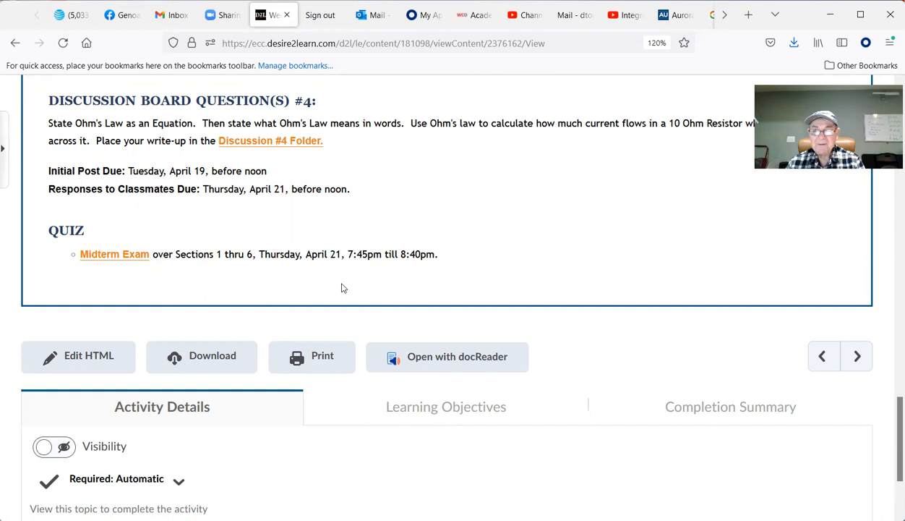
{"action": "mouse_move", "coordinate": [432, 279]}
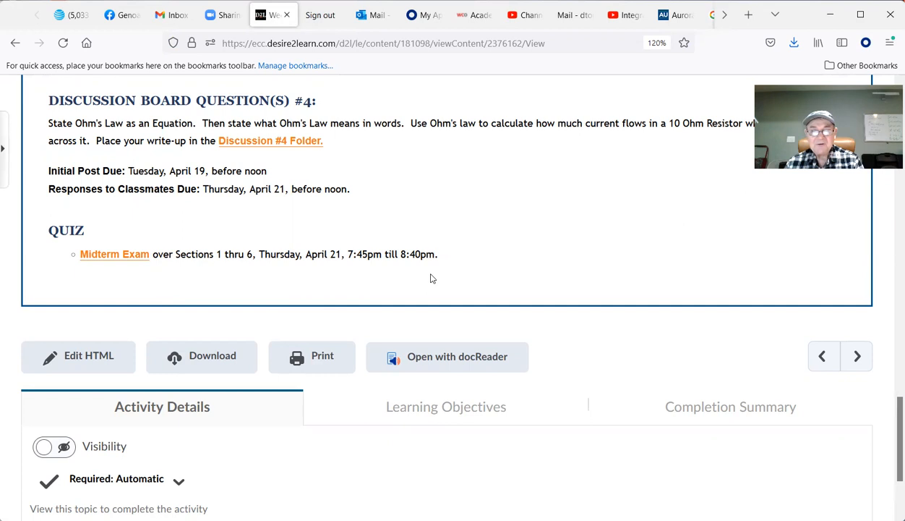
{"action": "mouse_move", "coordinate": [187, 297]}
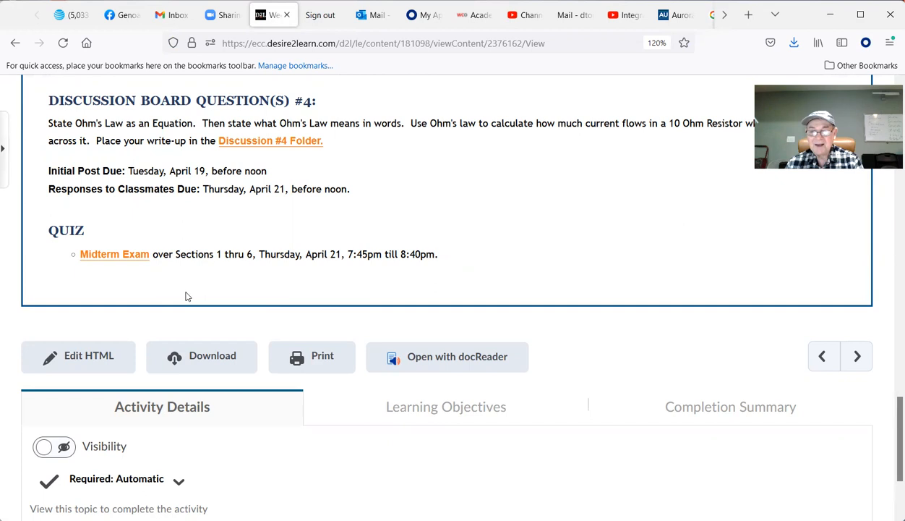
{"action": "mouse_move", "coordinate": [391, 282]}
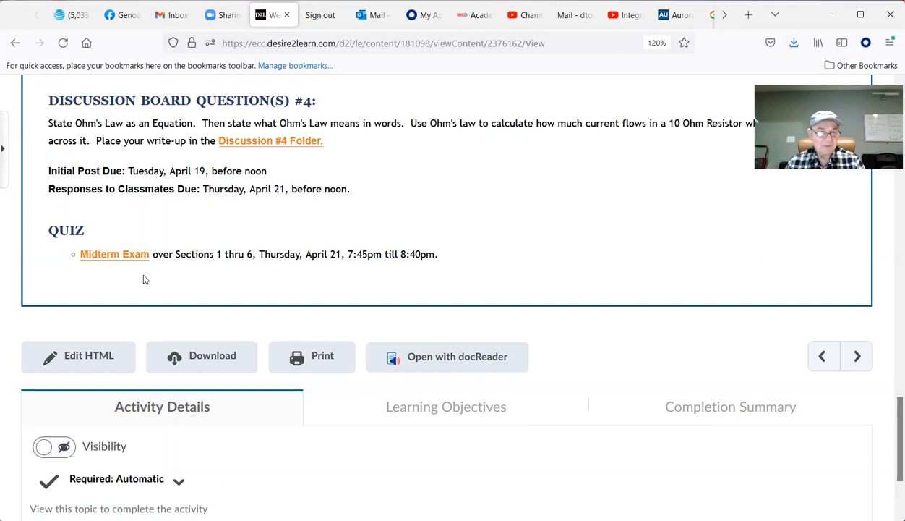
{"action": "mouse_move", "coordinate": [223, 295]}
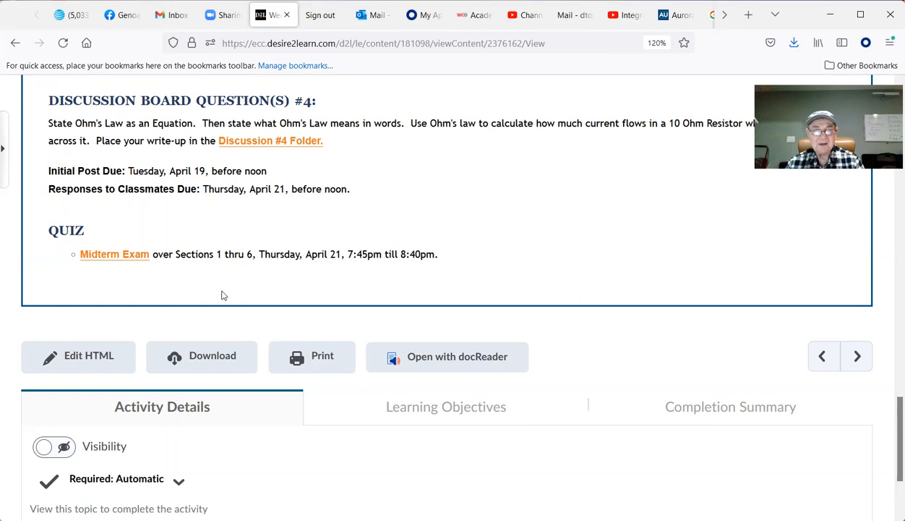
{"action": "scroll", "scroll_direction": "down", "scroll_amount": 3}
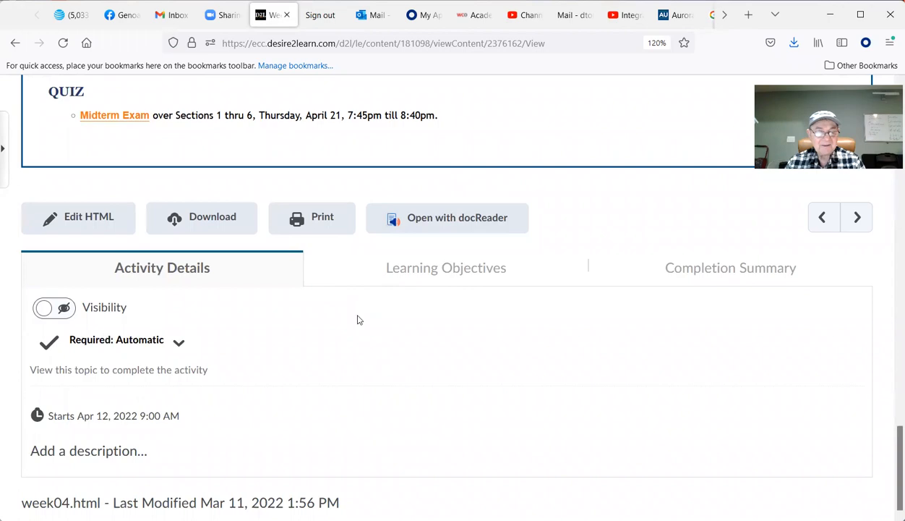